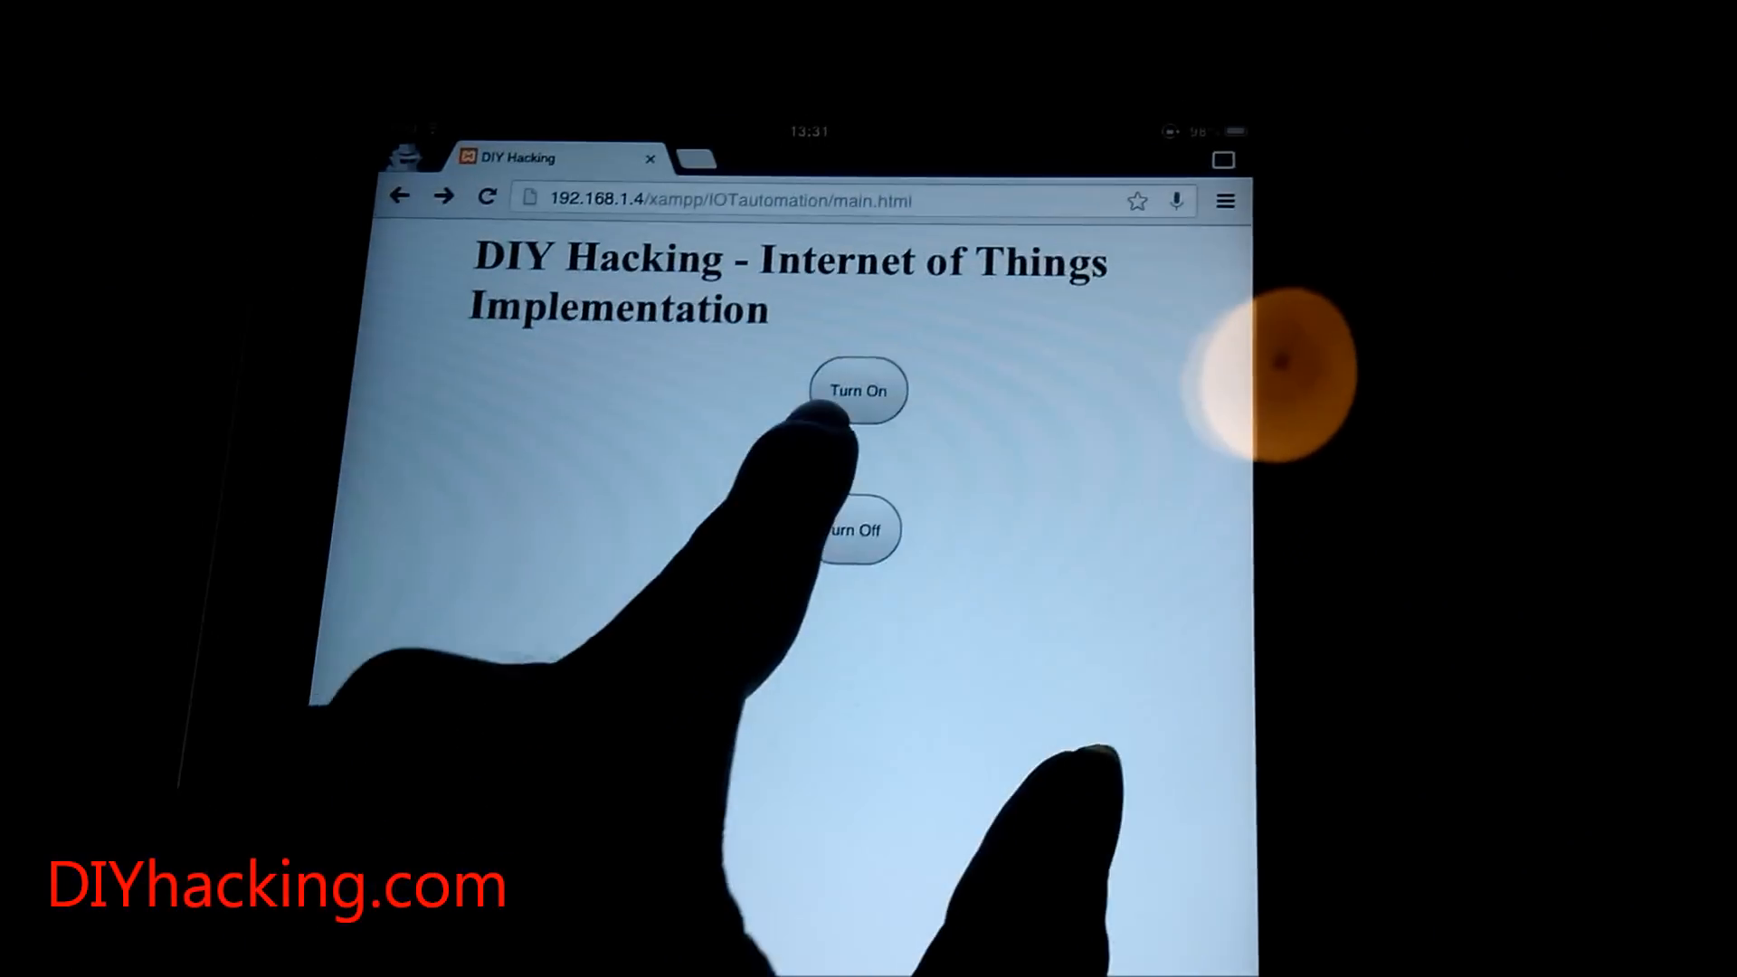
Enter 'sudo ssh 192.168.1.7 -l pi' to log into the Raspberry Pi as pi.
click(855, 529)
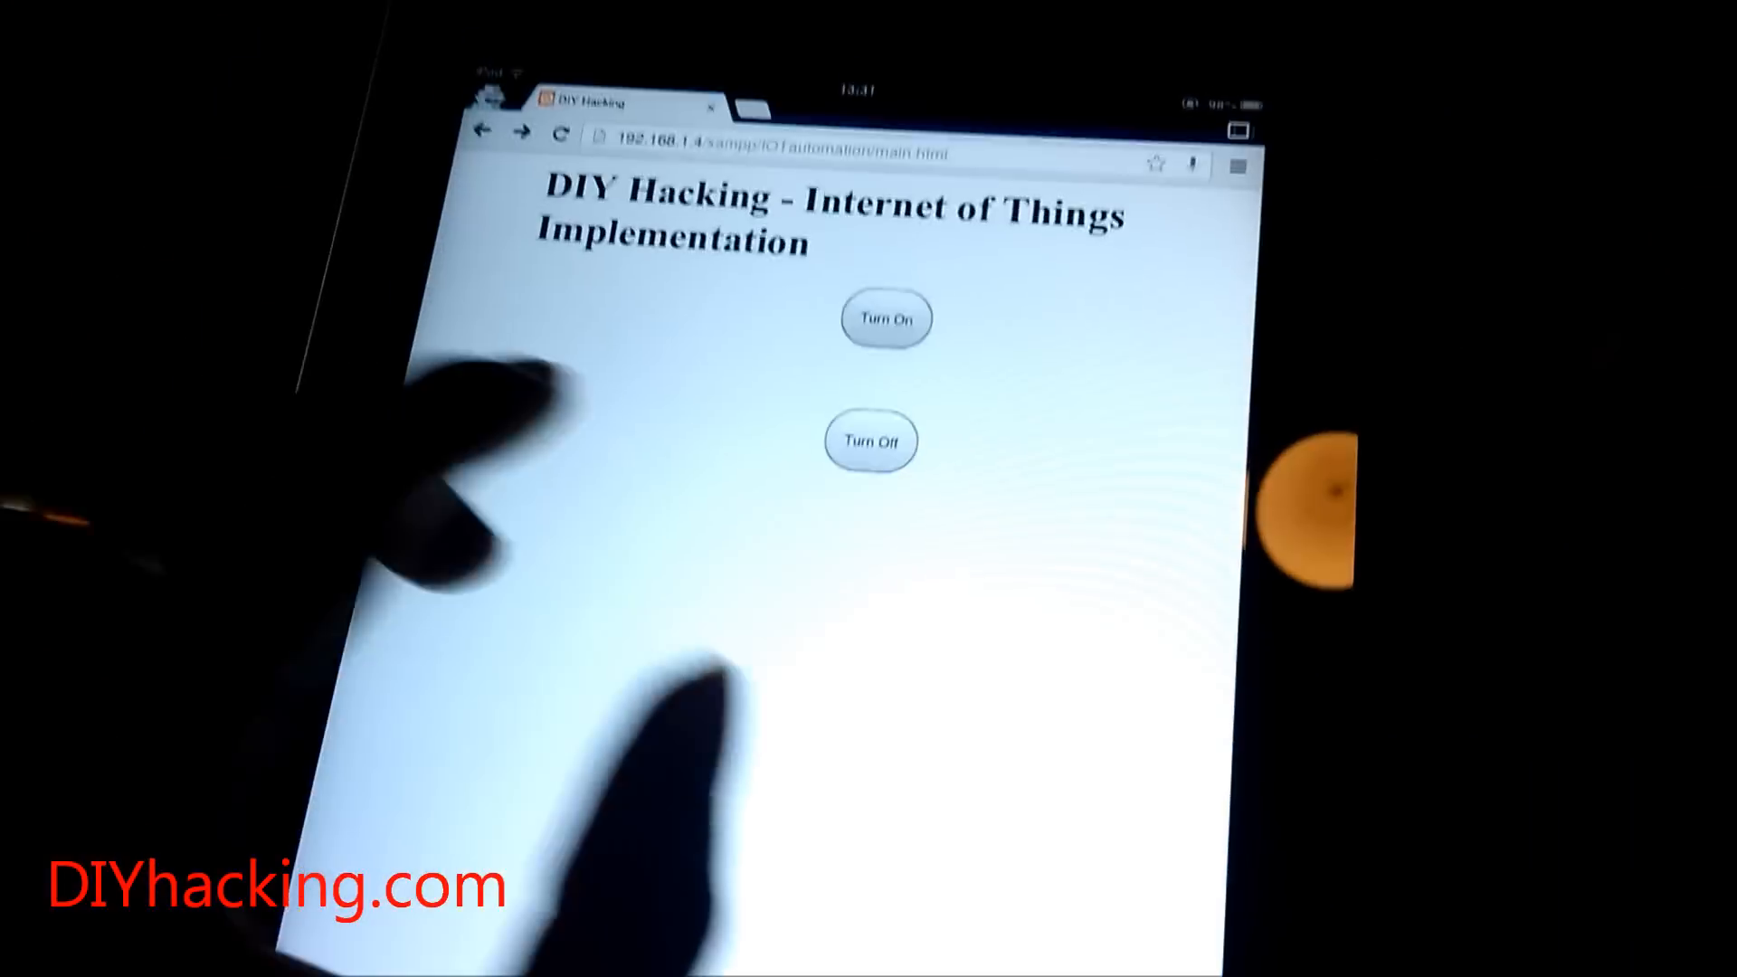
click(884, 318)
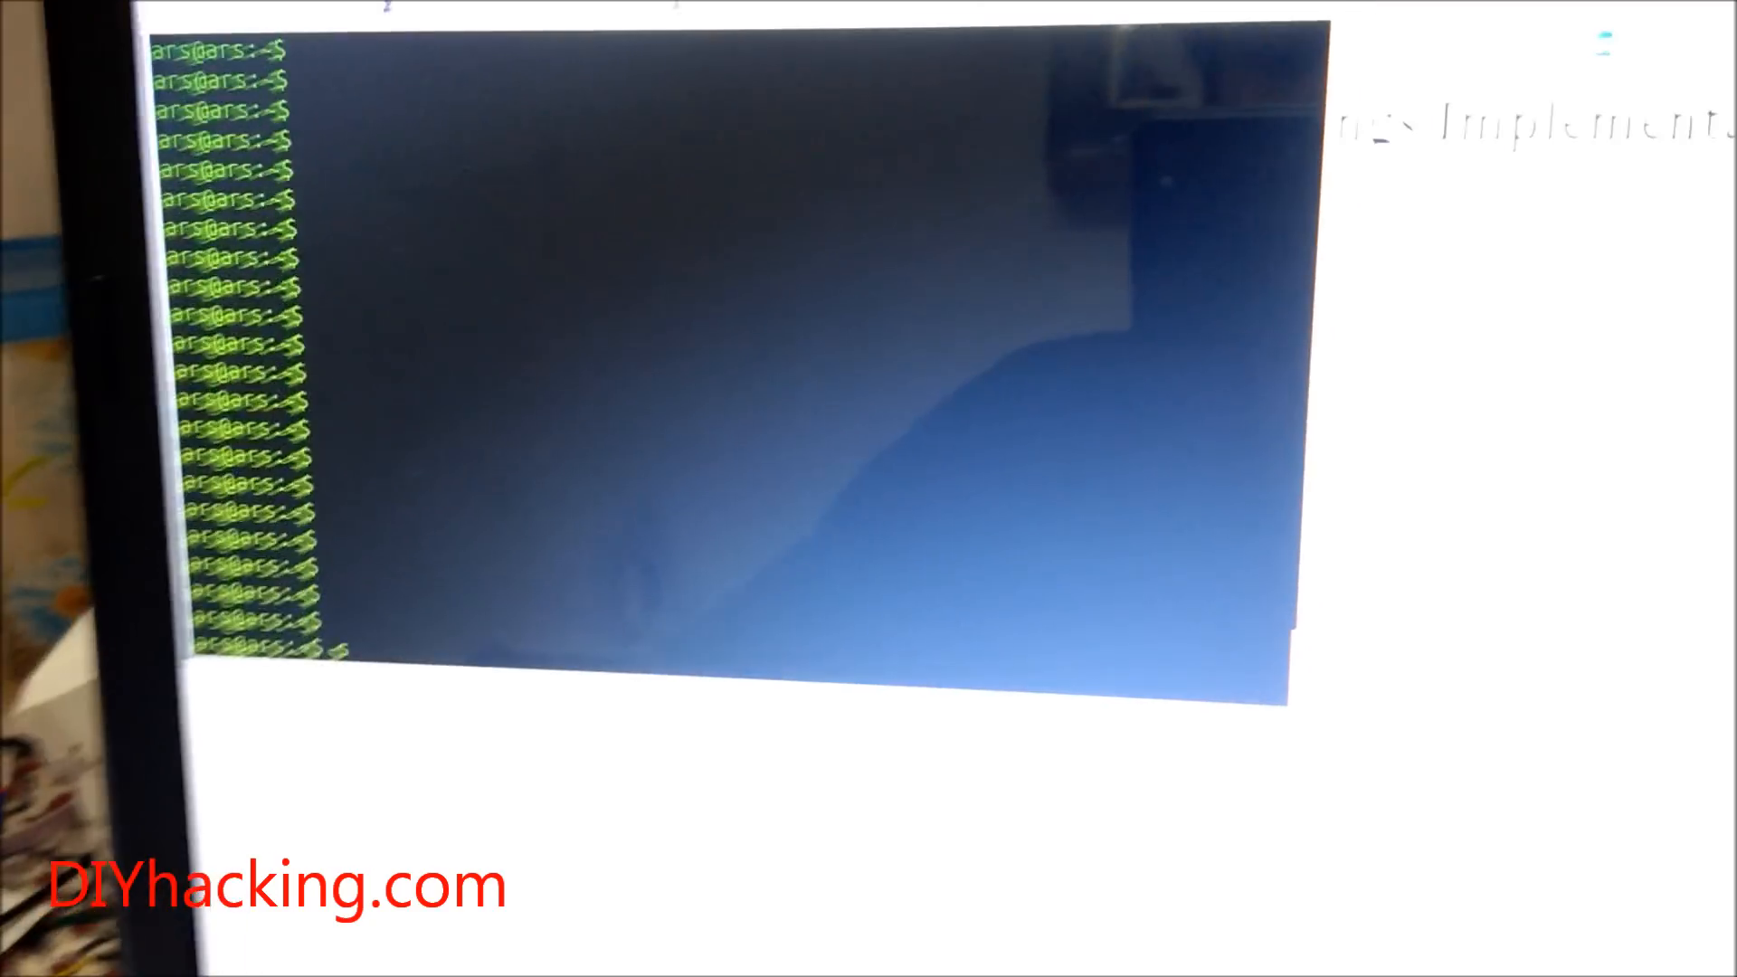
text(sud)
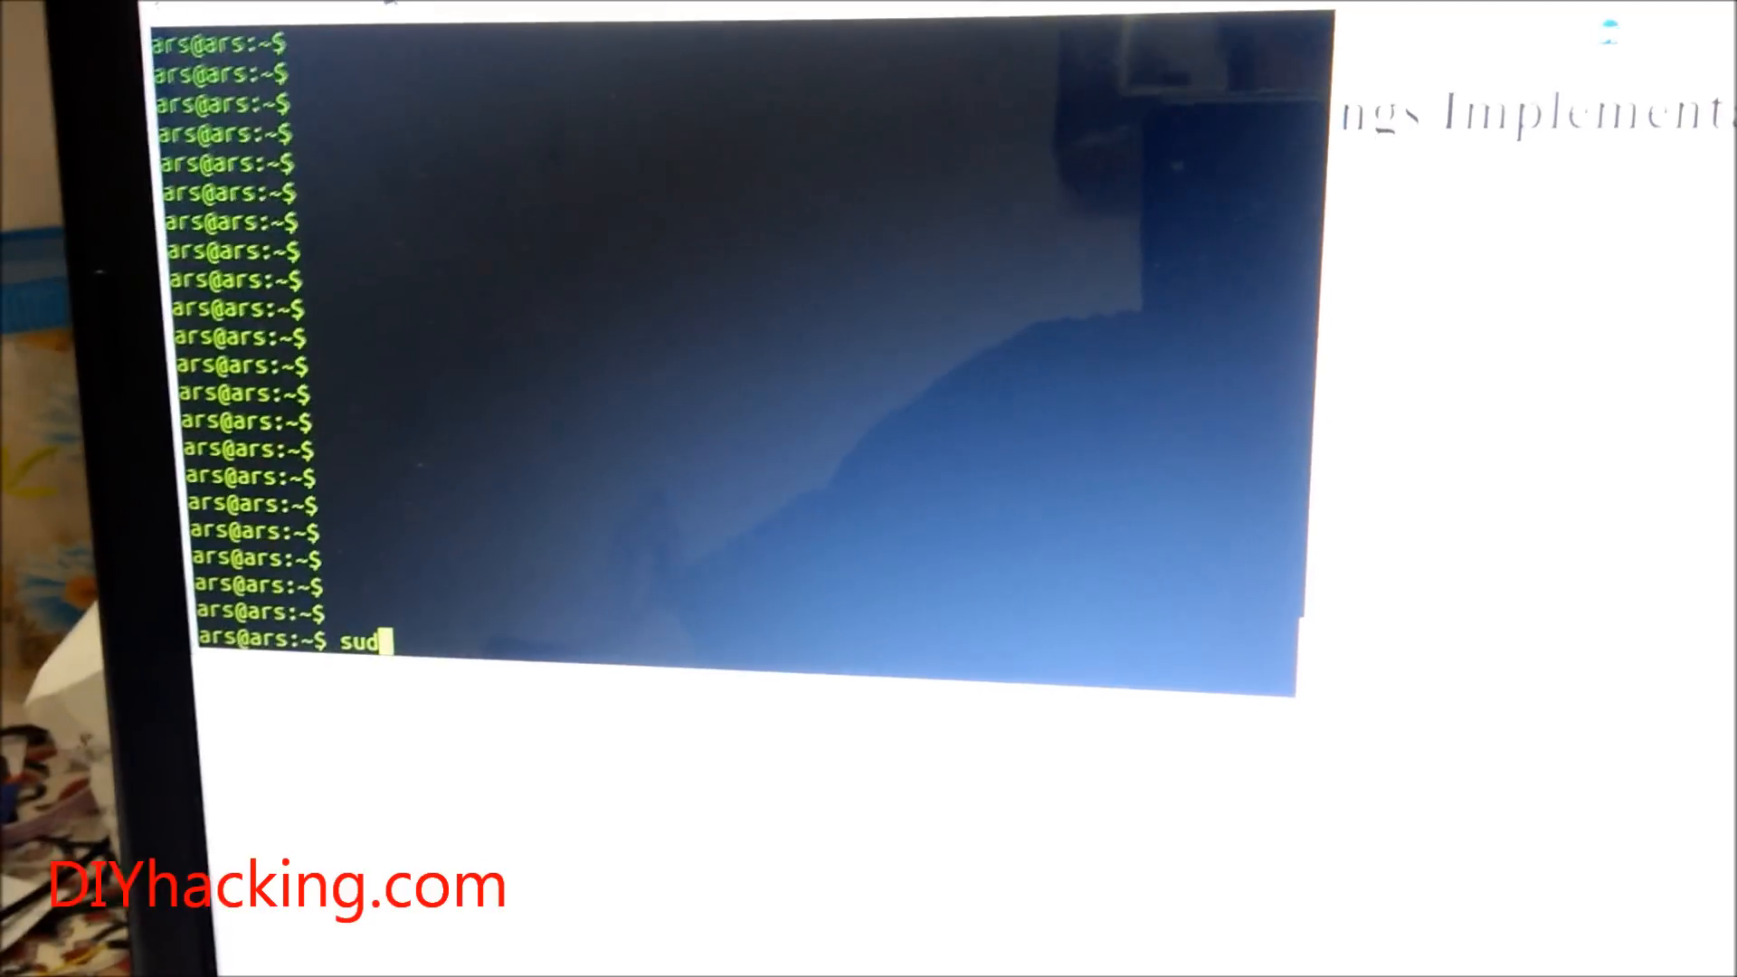
text(o ssh)
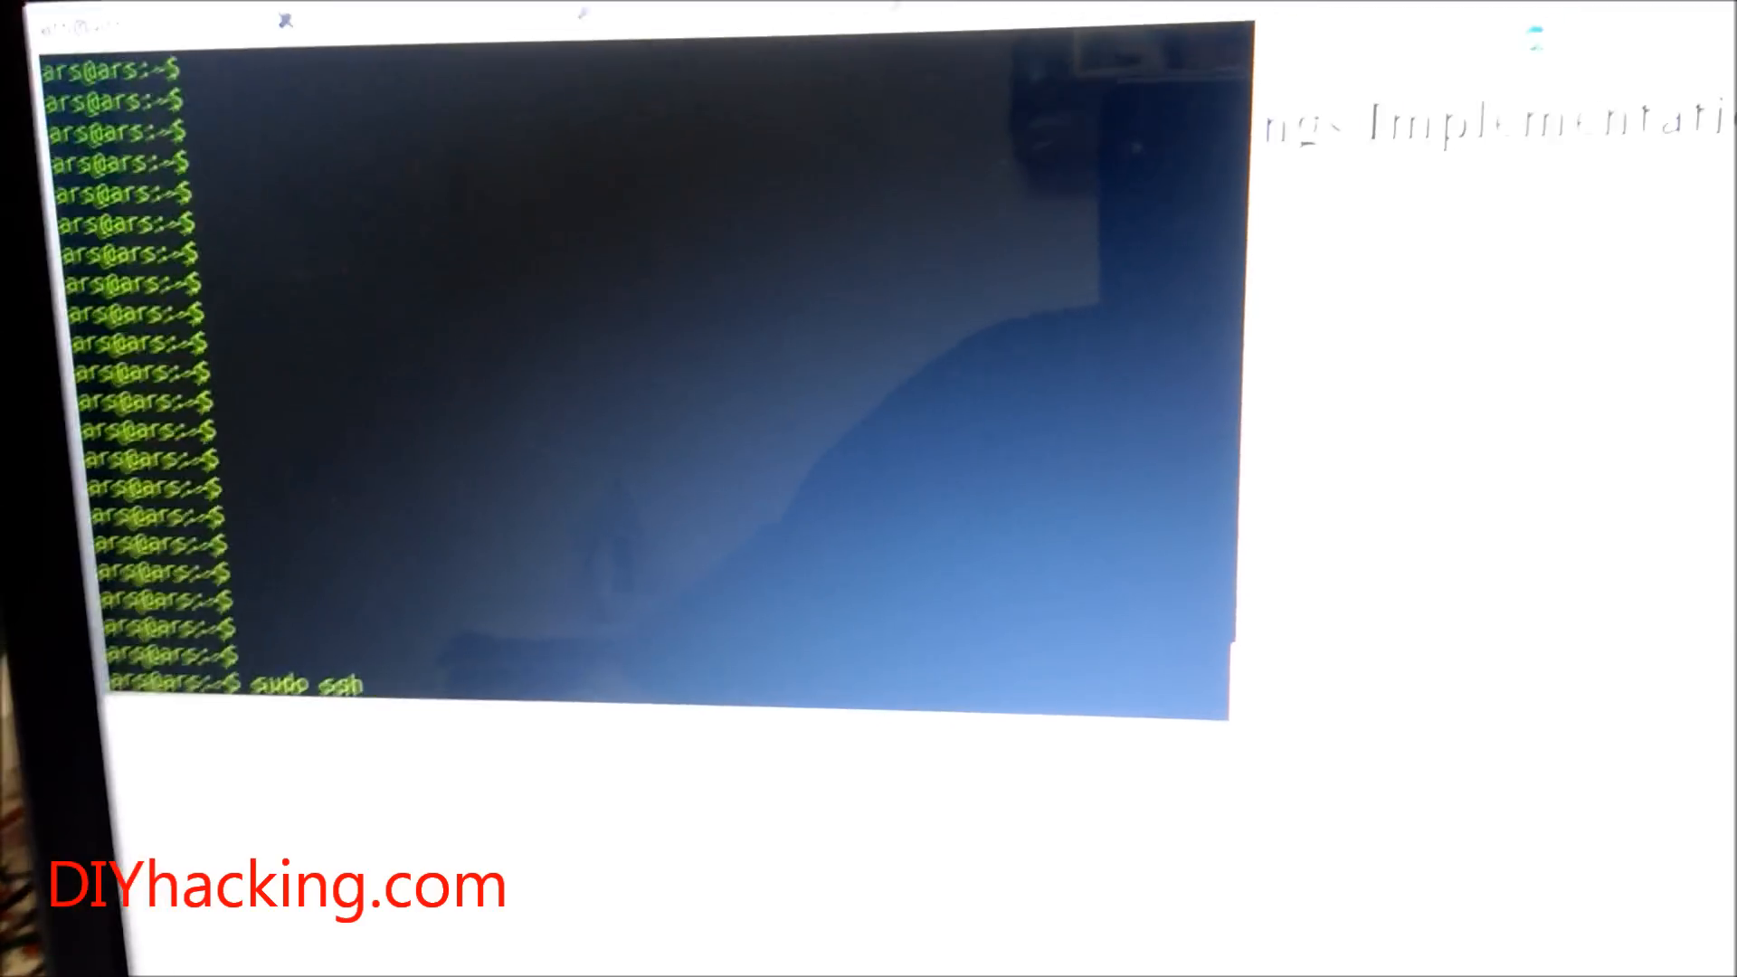
text(192.168.1.7)
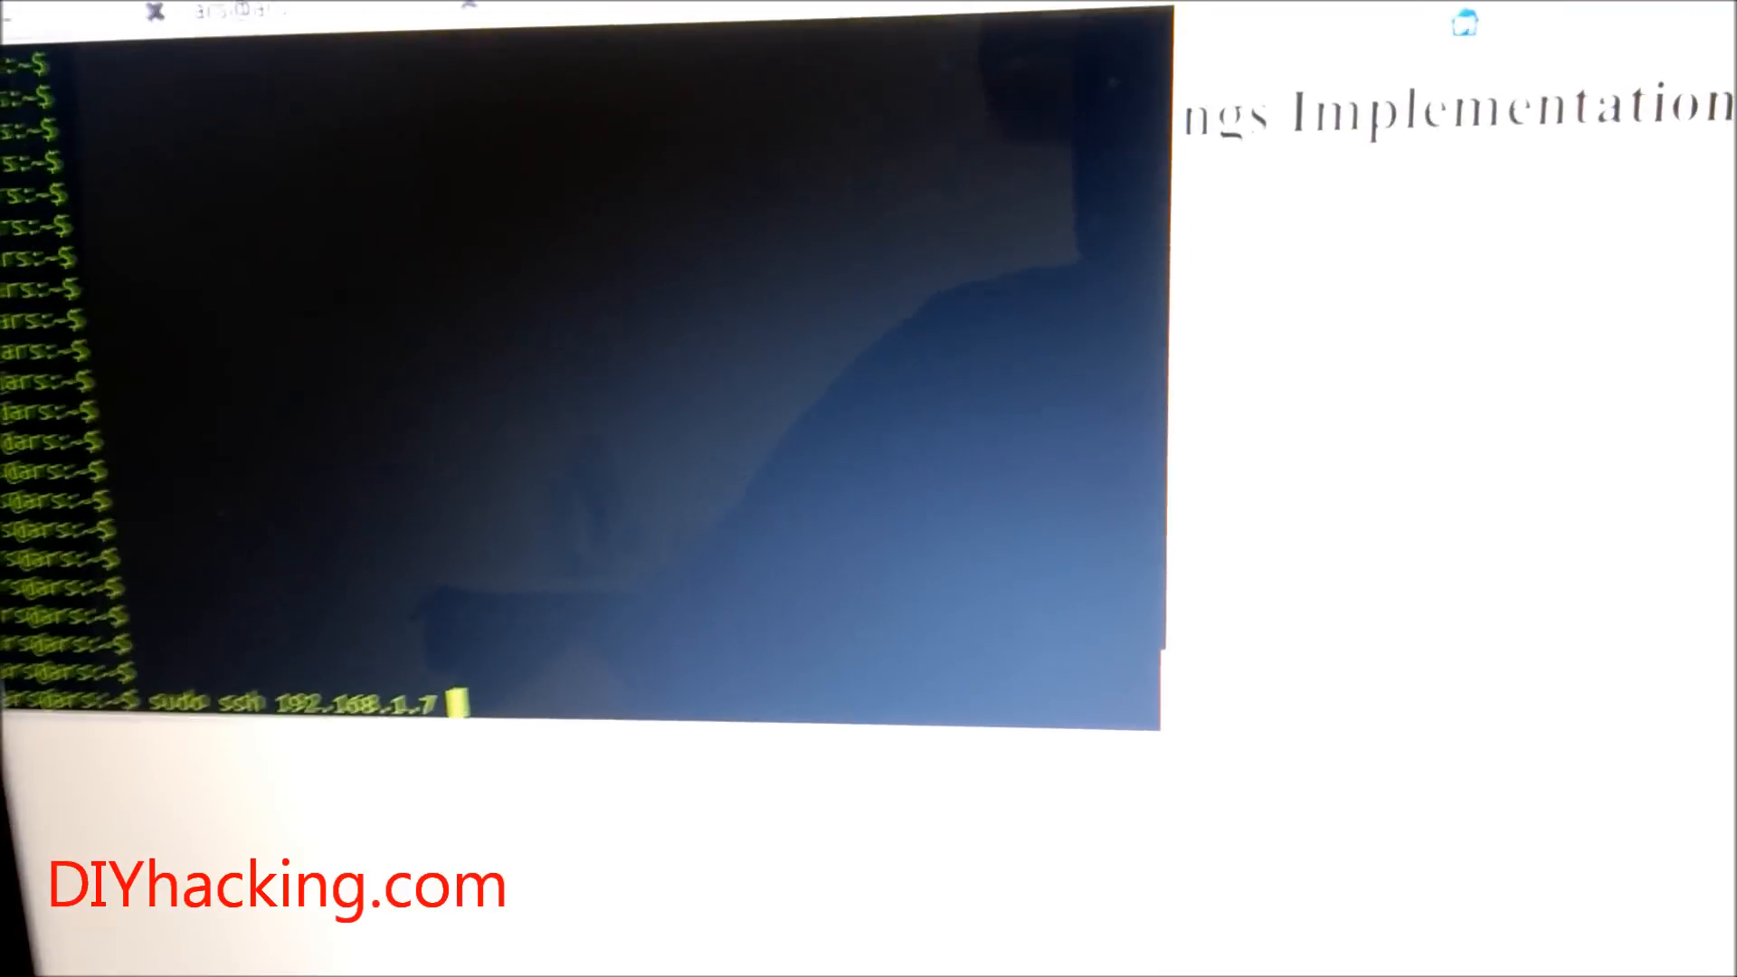
text(-l pi)
text(pwd)
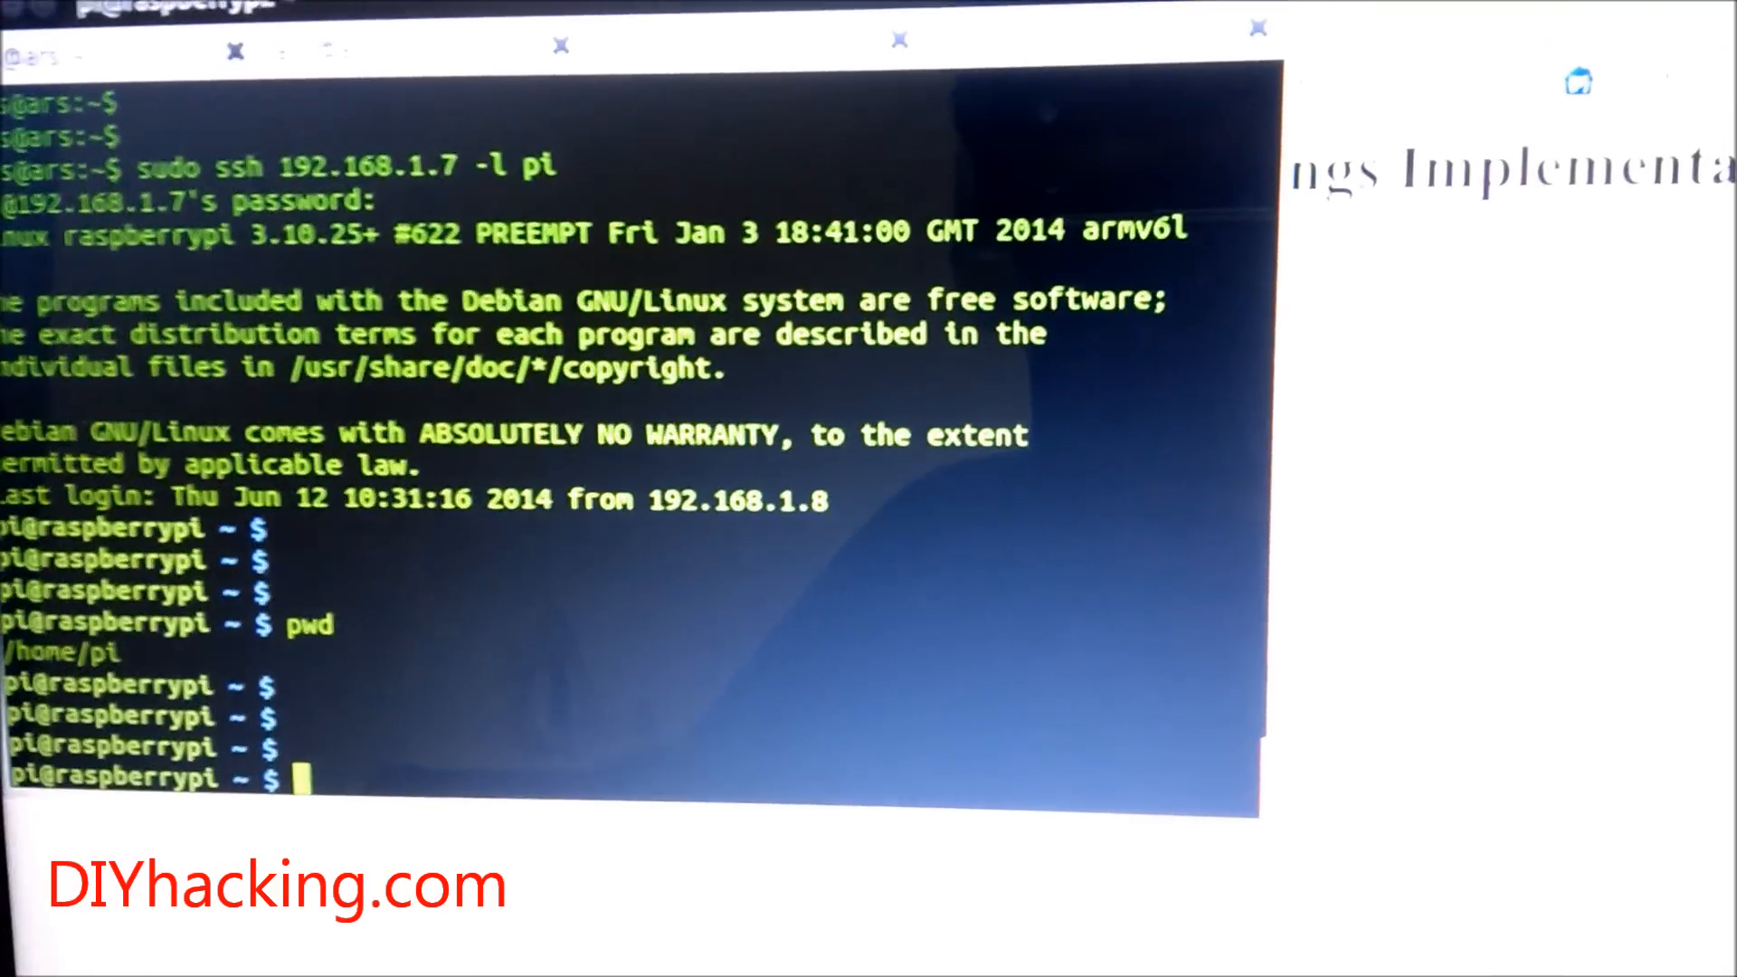
Begin entering 'sudo python' plus the relay script name at the pi@raspberrypi prompt.
text(sudo pyth)
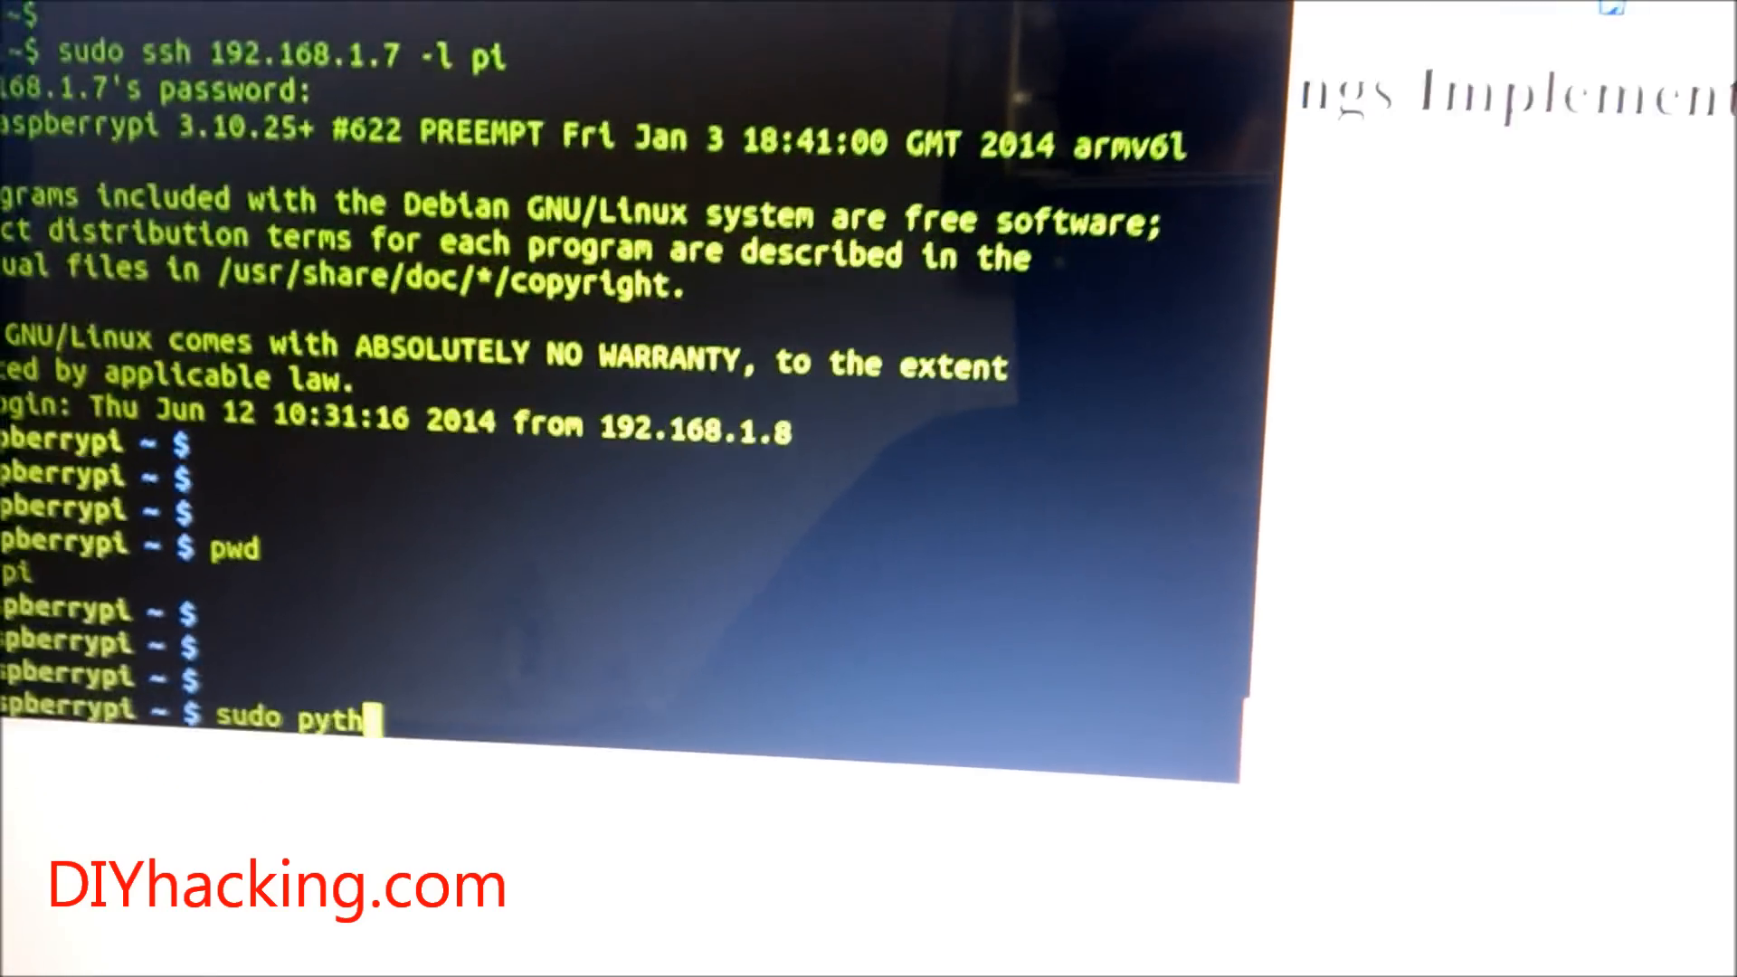
text(on r)
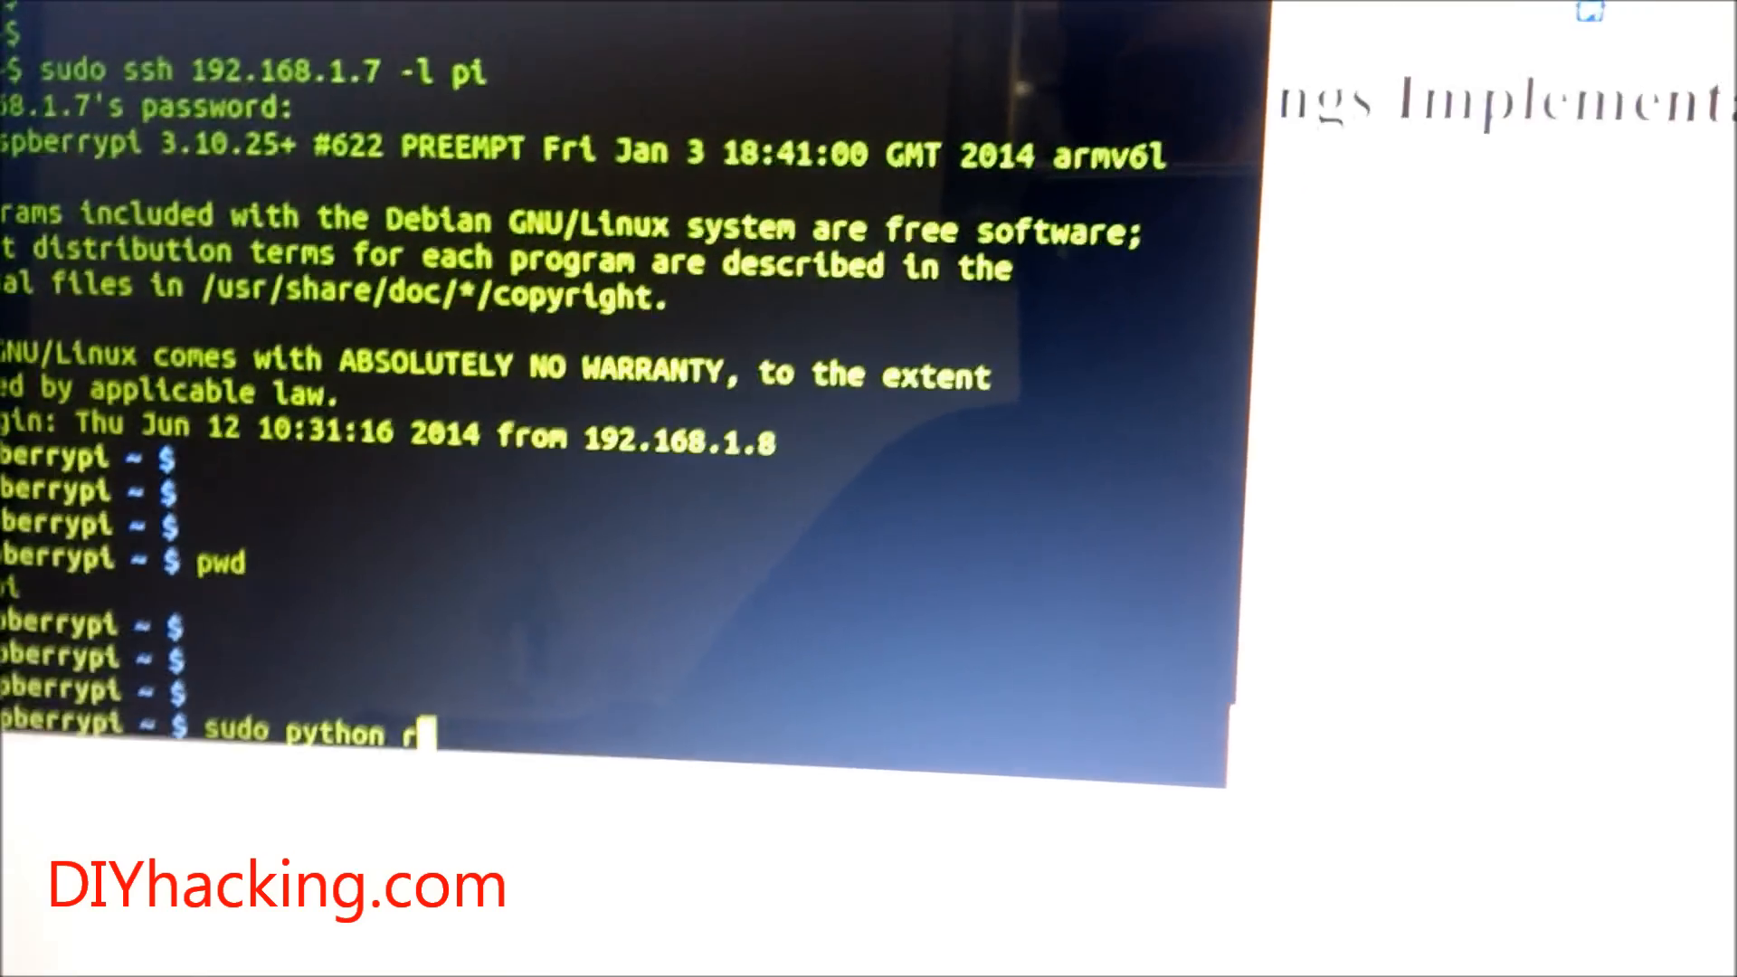